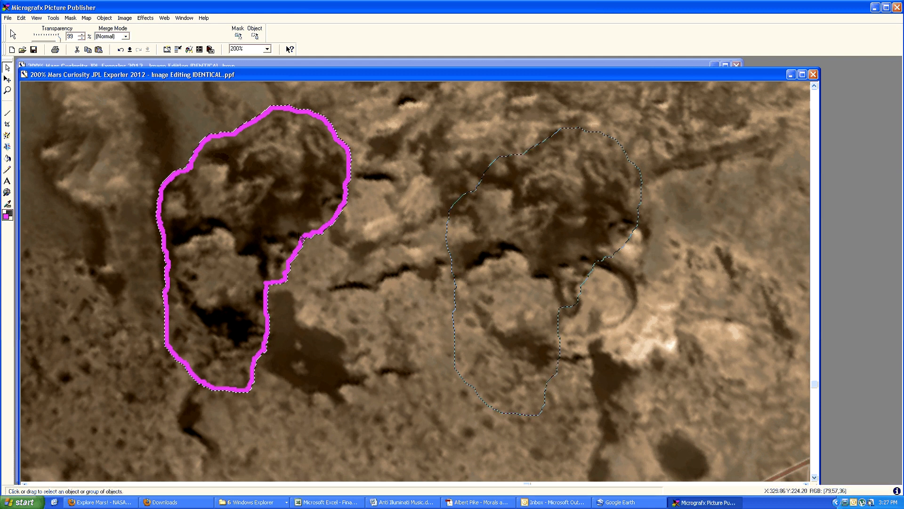
mouse_move(565, 257)
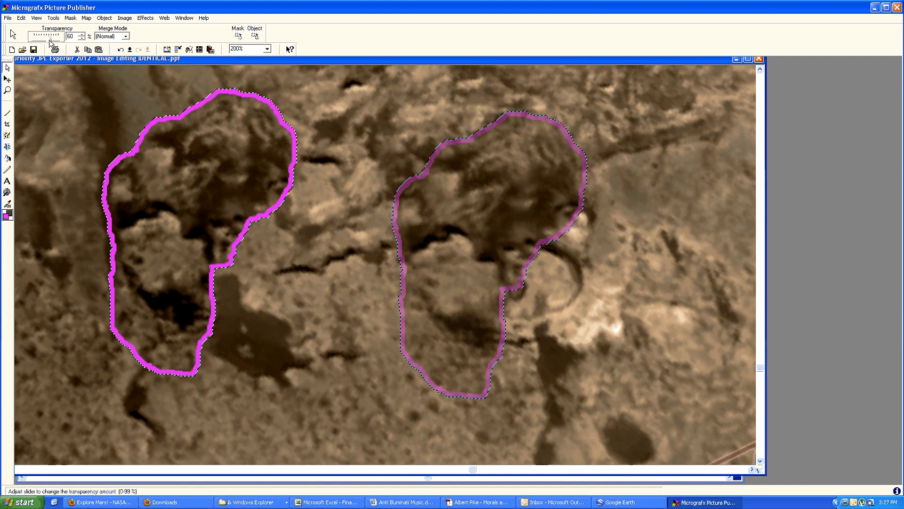
Step: Lower the overlaid copy's transparency from 60 to about 12, making it nearly opaque
click(83, 39)
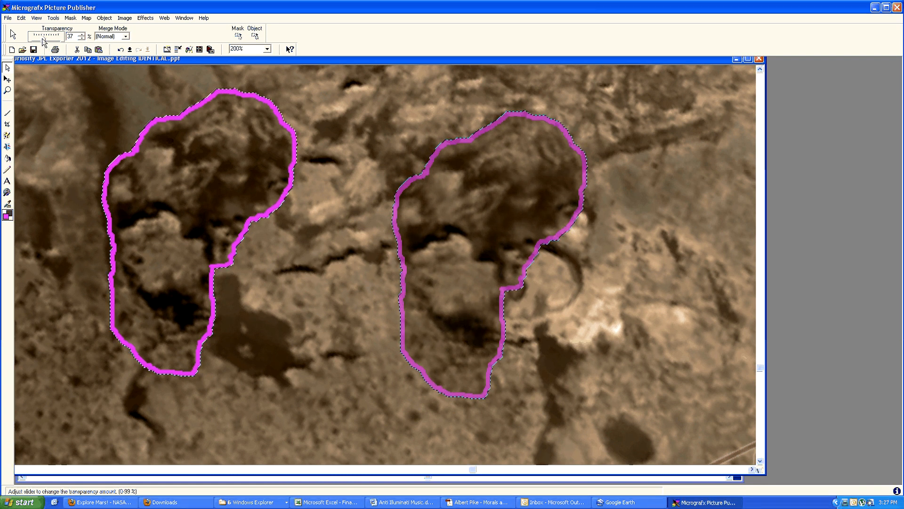
drag(61, 36, 46, 36)
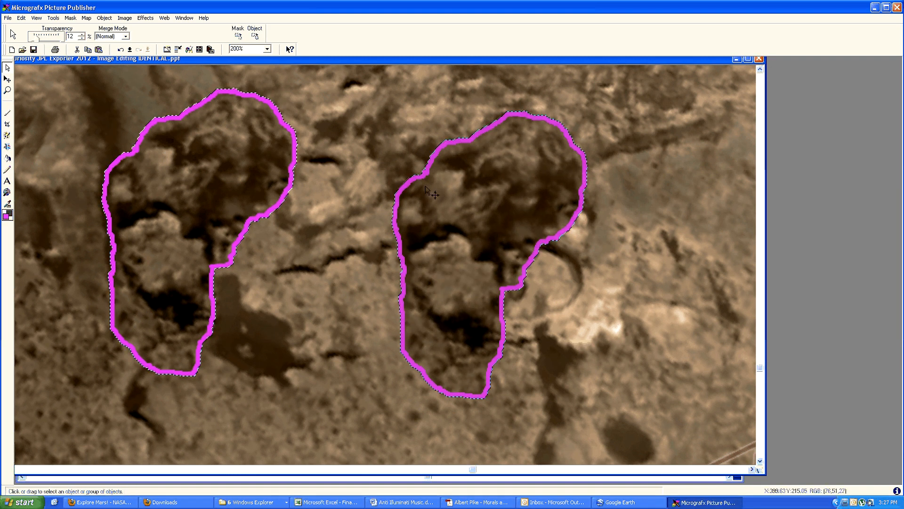
mouse_move(46, 35)
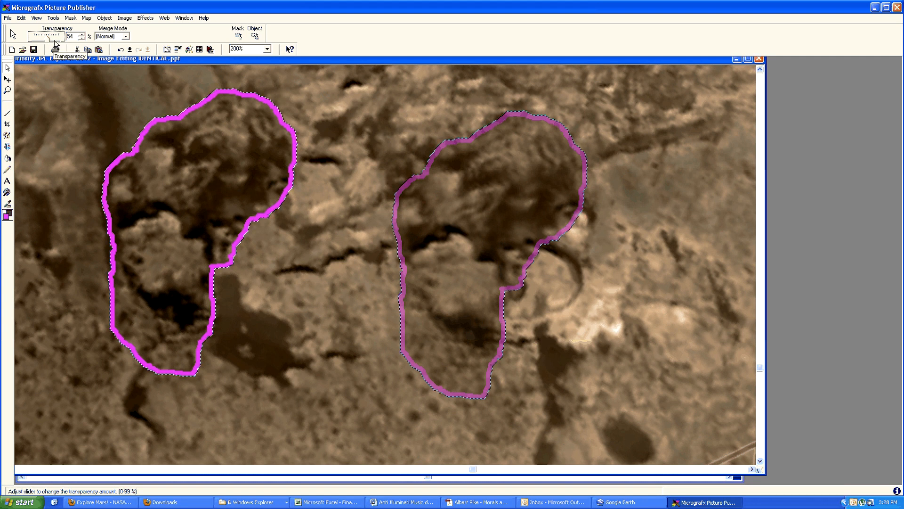
Step: Raise the copy's transparency to about 73 so its magenta outline turns faint
drag(40, 36, 52, 35)
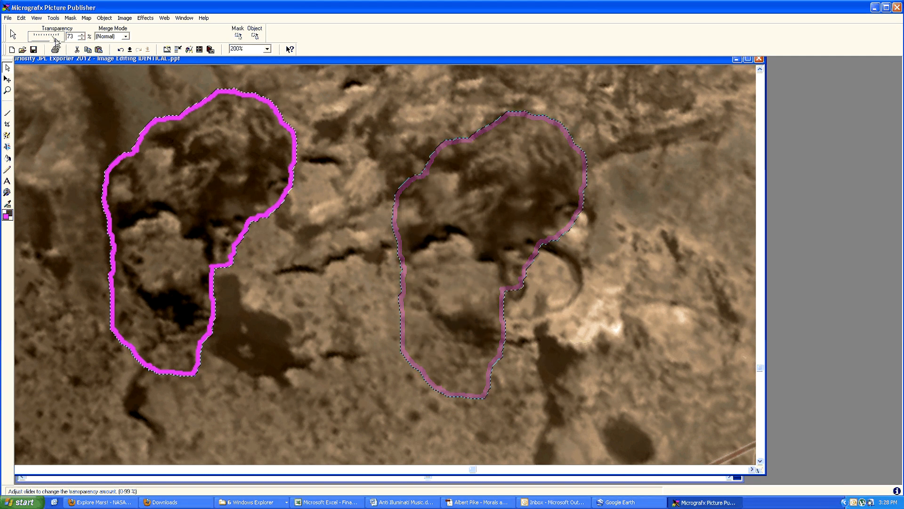